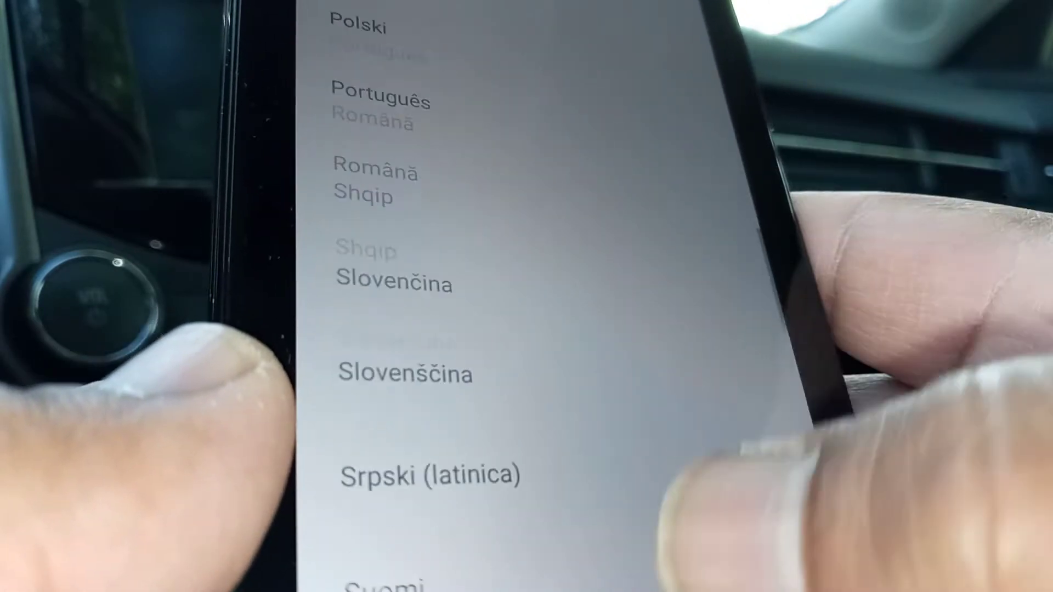
Set the clock to 4:12 on the dial and confirm with OK.
scroll(down, 3)
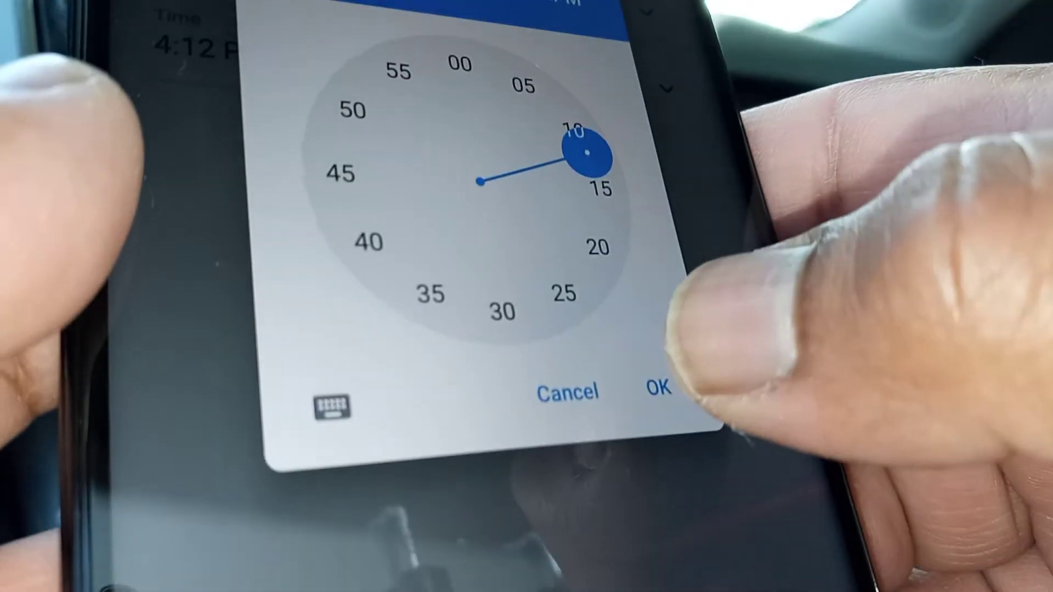
click(658, 390)
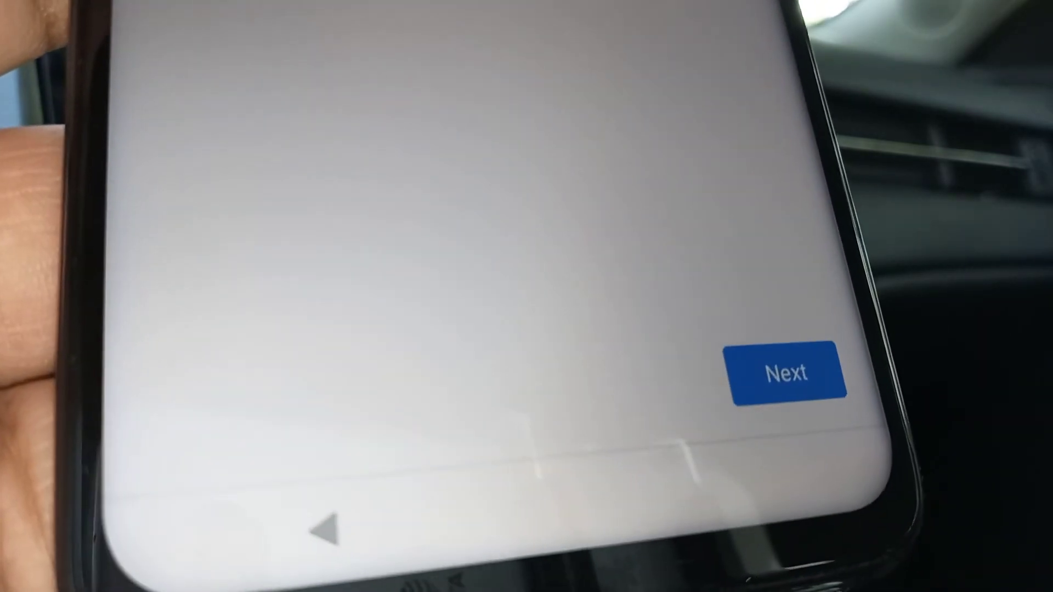
Advance from date and time and review the Use location and Allow scanning toggles.
click(782, 368)
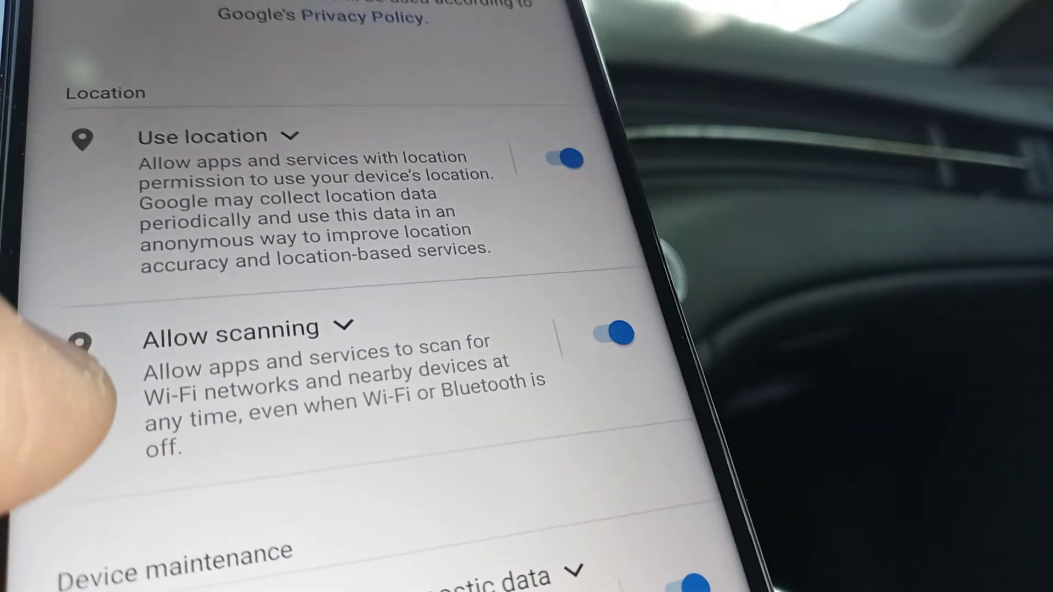
scroll(up, 3)
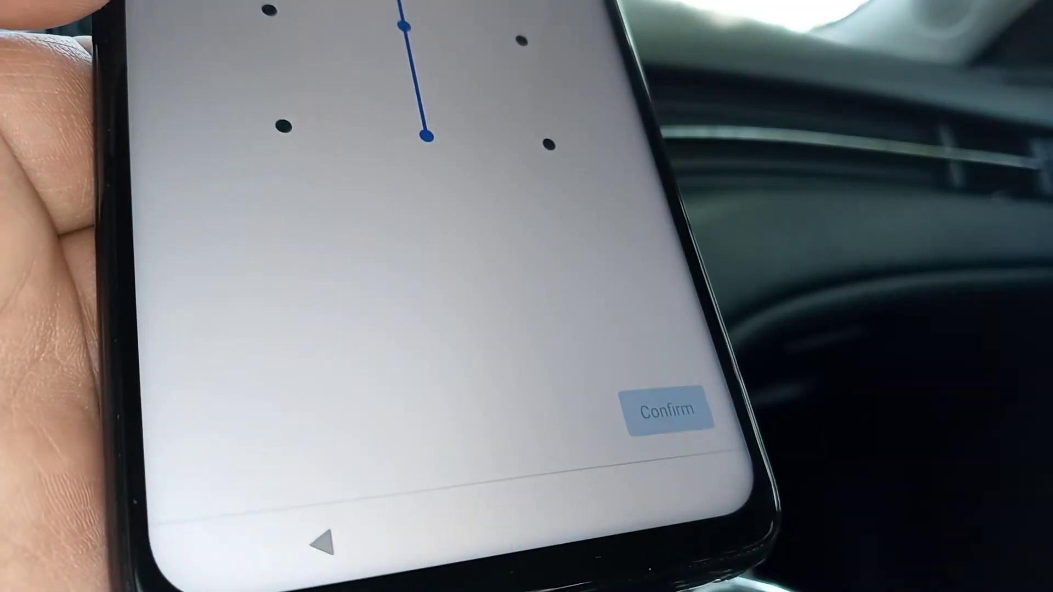
Confirm the drawn unlock pattern as the screen lock.
click(665, 408)
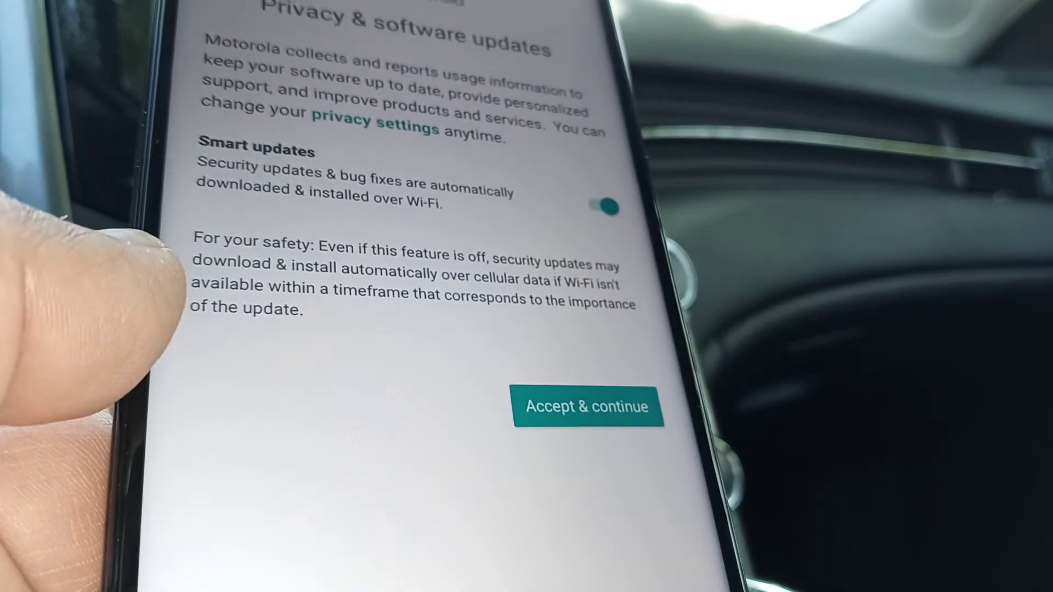
Accept Motorola's privacy and update terms, then skip the stay-in-touch subscriptions.
click(586, 406)
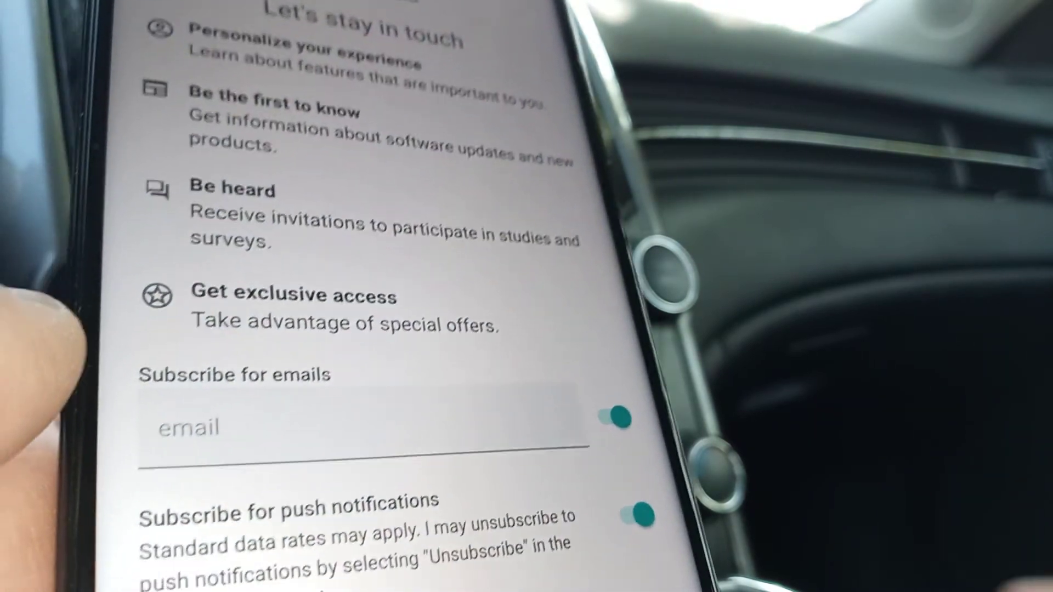
click(613, 417)
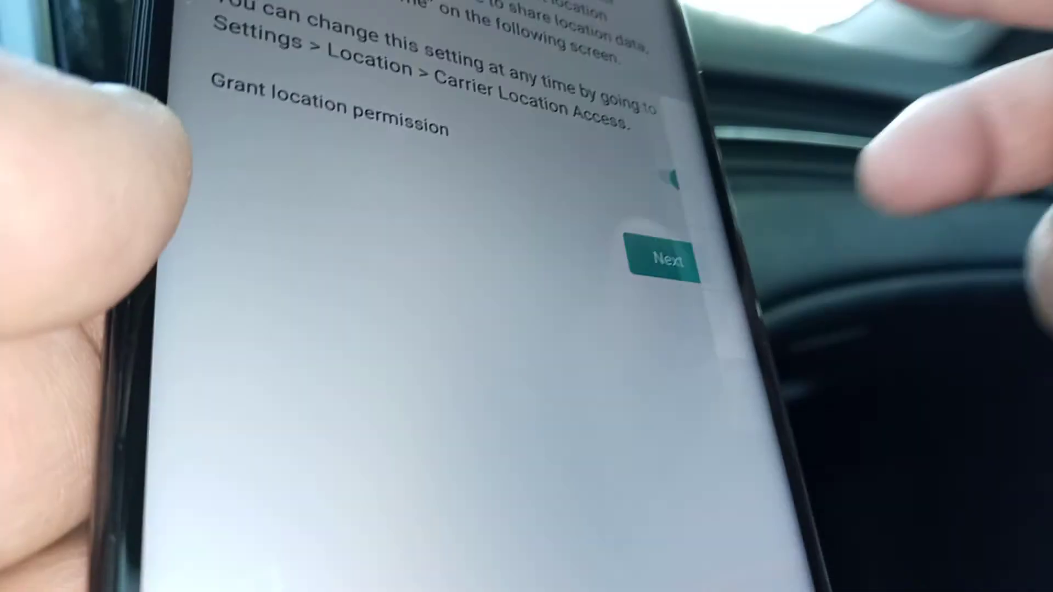
Continue past the carrier location access permission with Next.
click(661, 262)
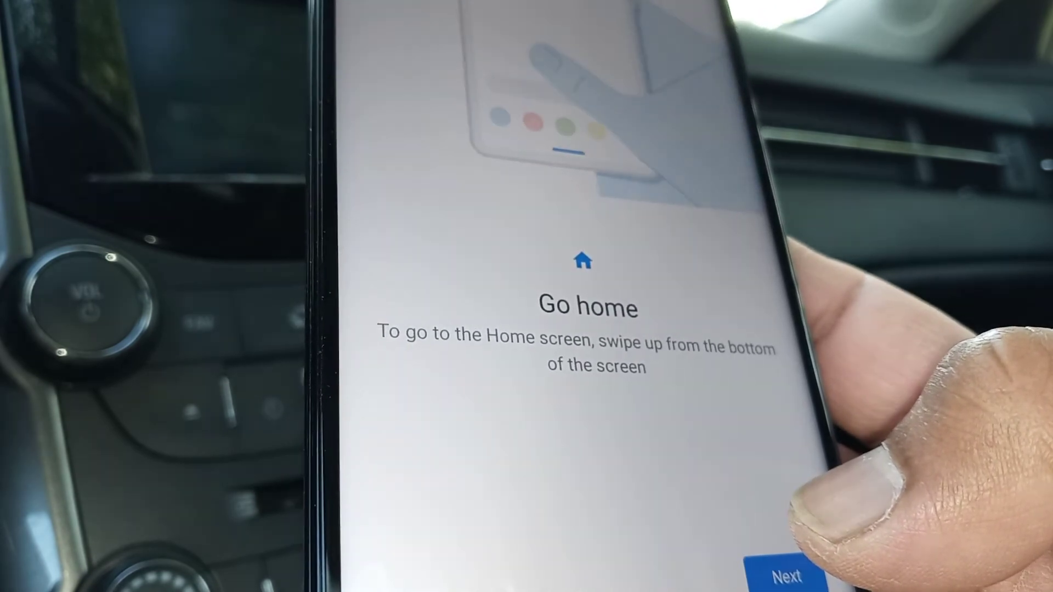
Move the gesture tutorial from Go home to See recent apps.
click(788, 573)
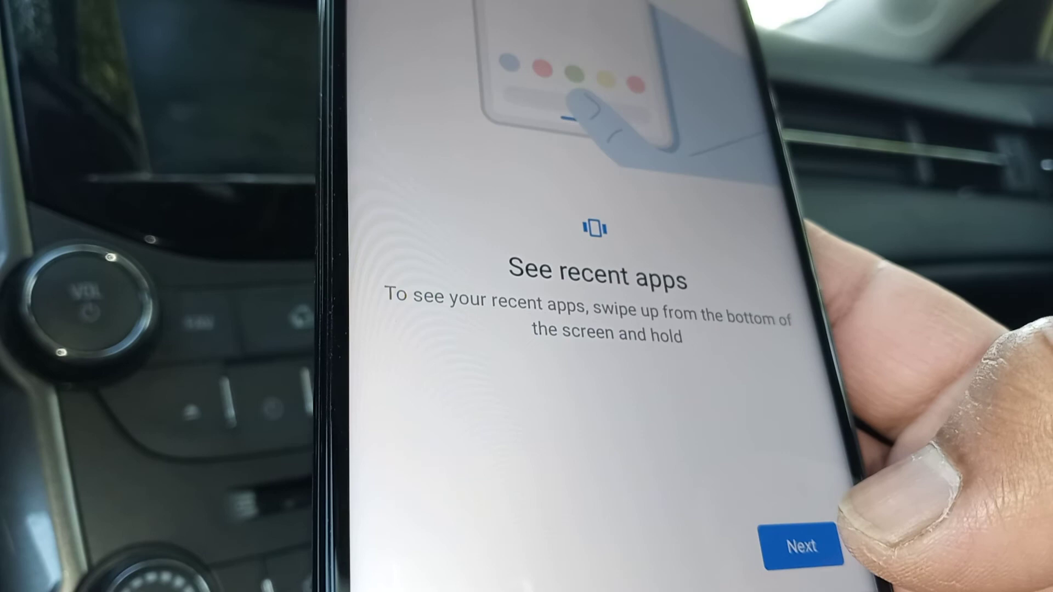